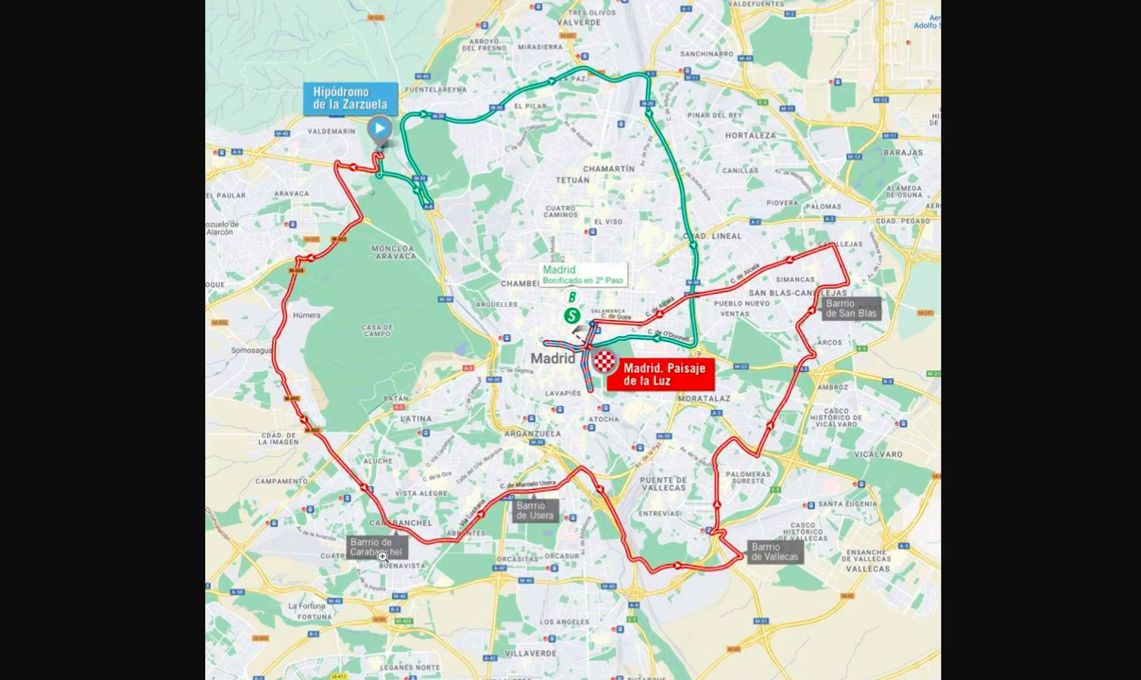
pyautogui.moveTo(793, 295)
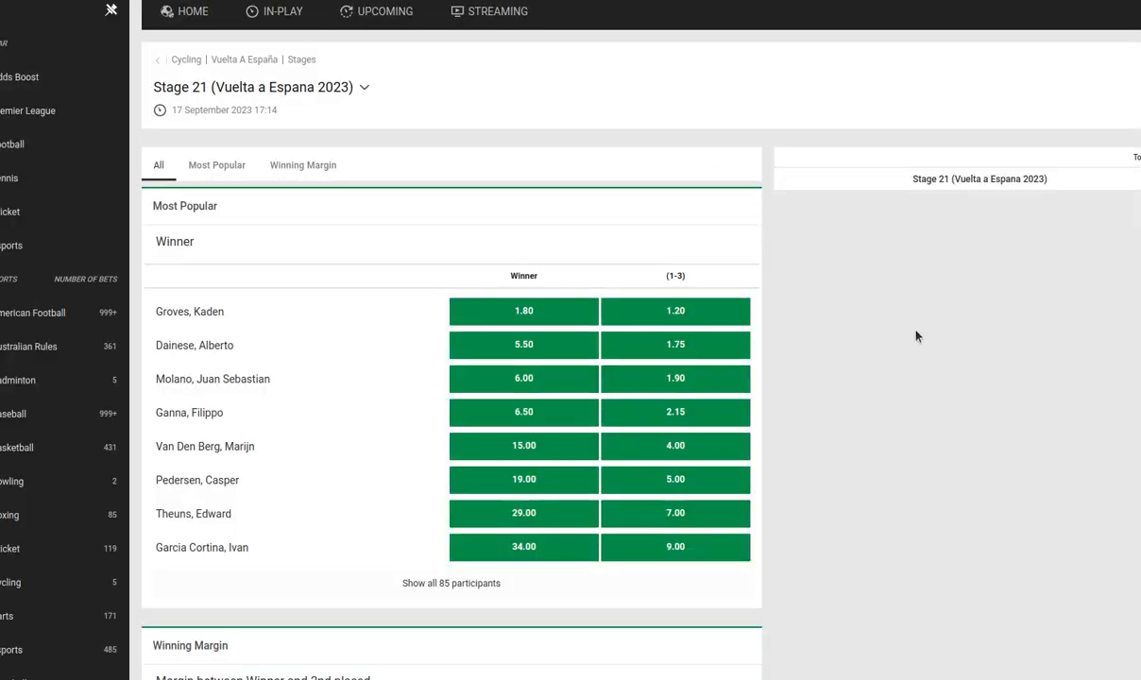
pyautogui.moveTo(774, 387)
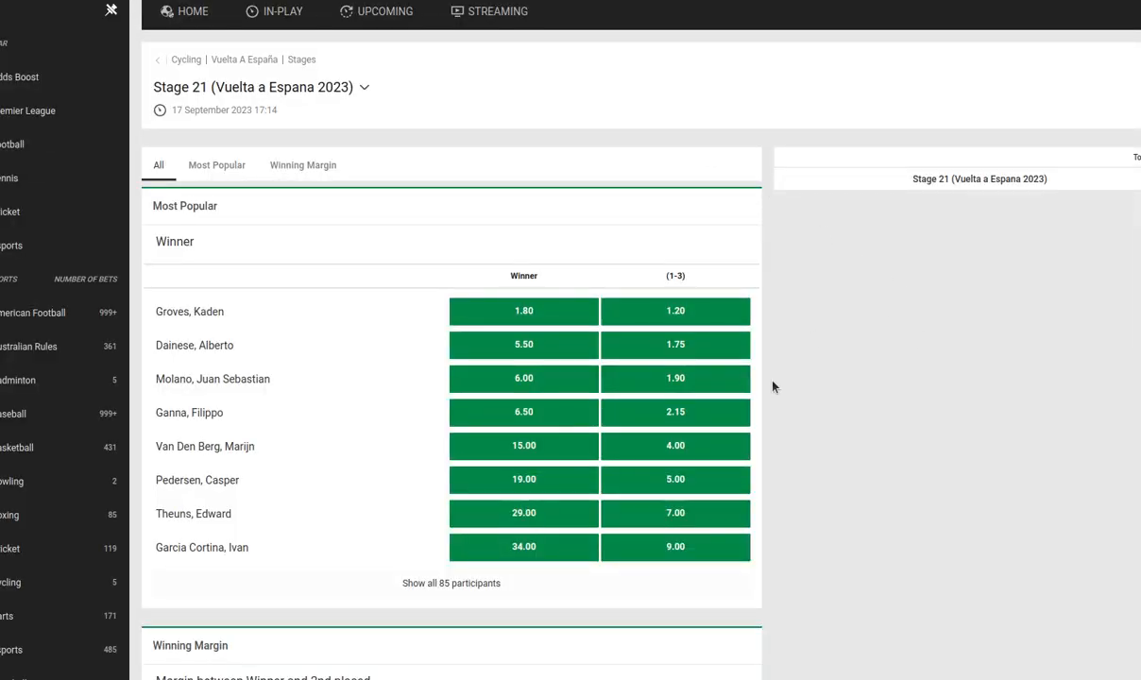
# Step: Expand the Stage 21 winner market to show all 85 participants' odds
pyautogui.click(452, 582)
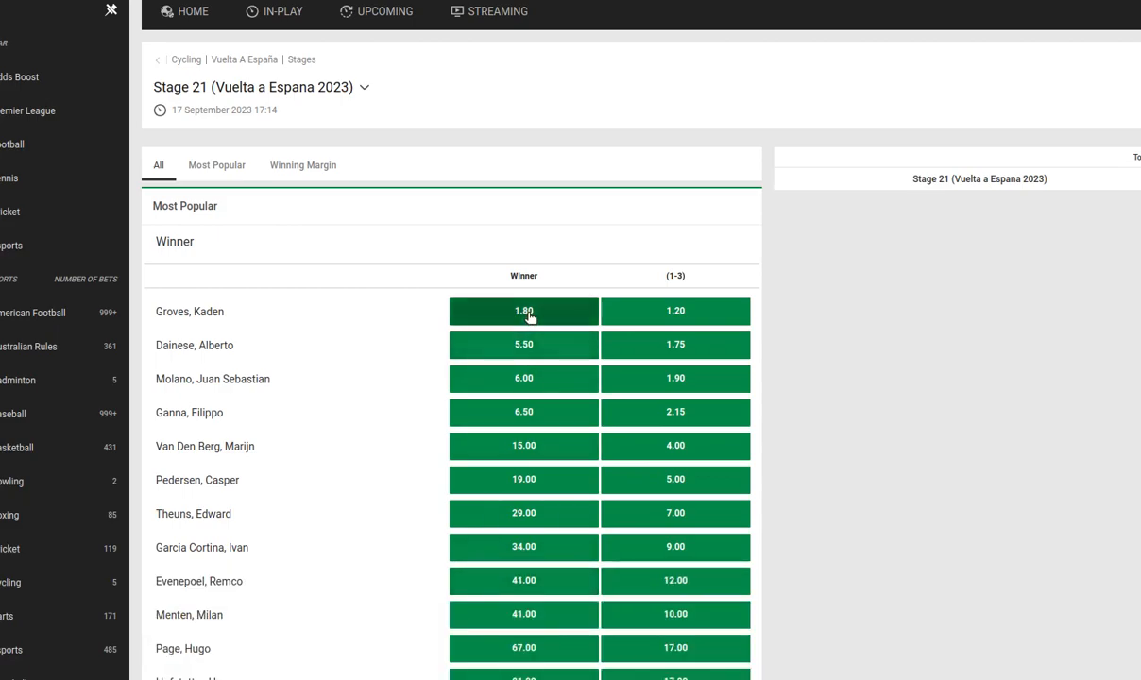
pyautogui.click(523, 309)
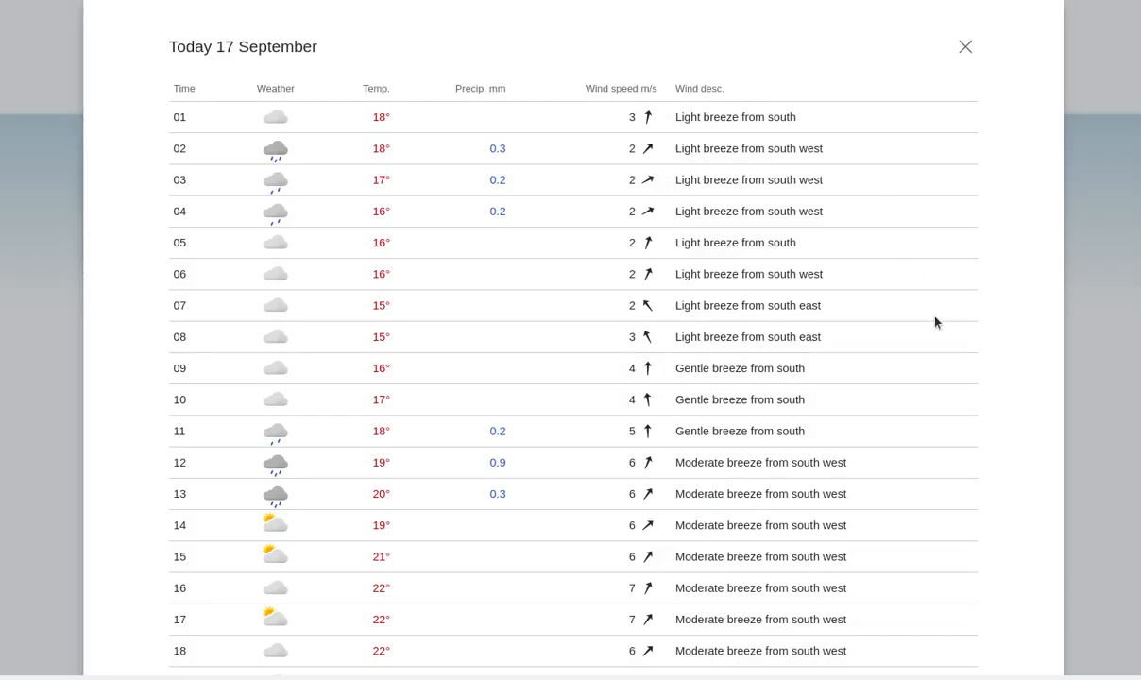
# Step: Scroll the 17 September hourly forecast down to the evening hours through 23:00
pyautogui.scroll(-3)
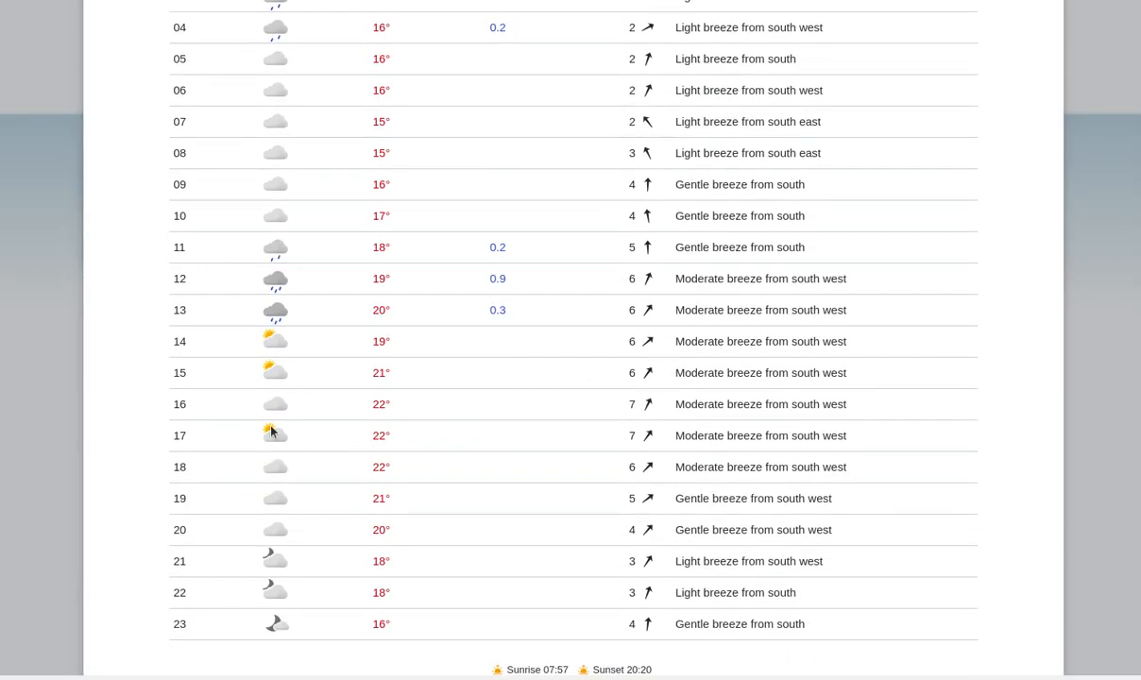
pyautogui.moveTo(536, 444)
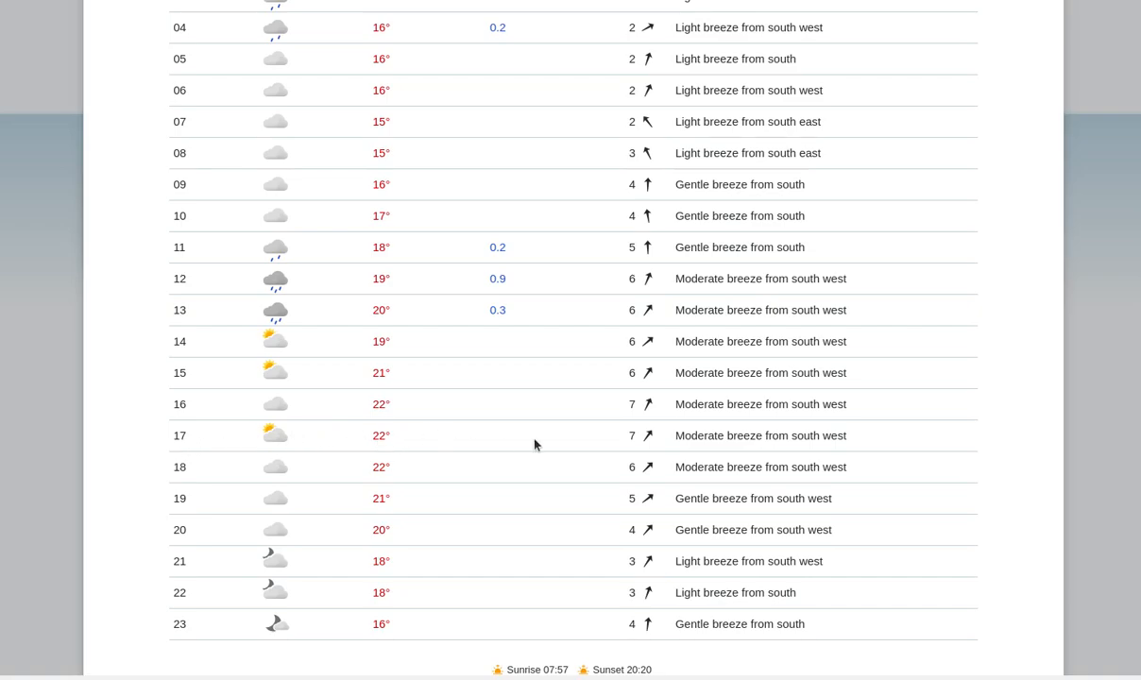
pyautogui.moveTo(540, 439)
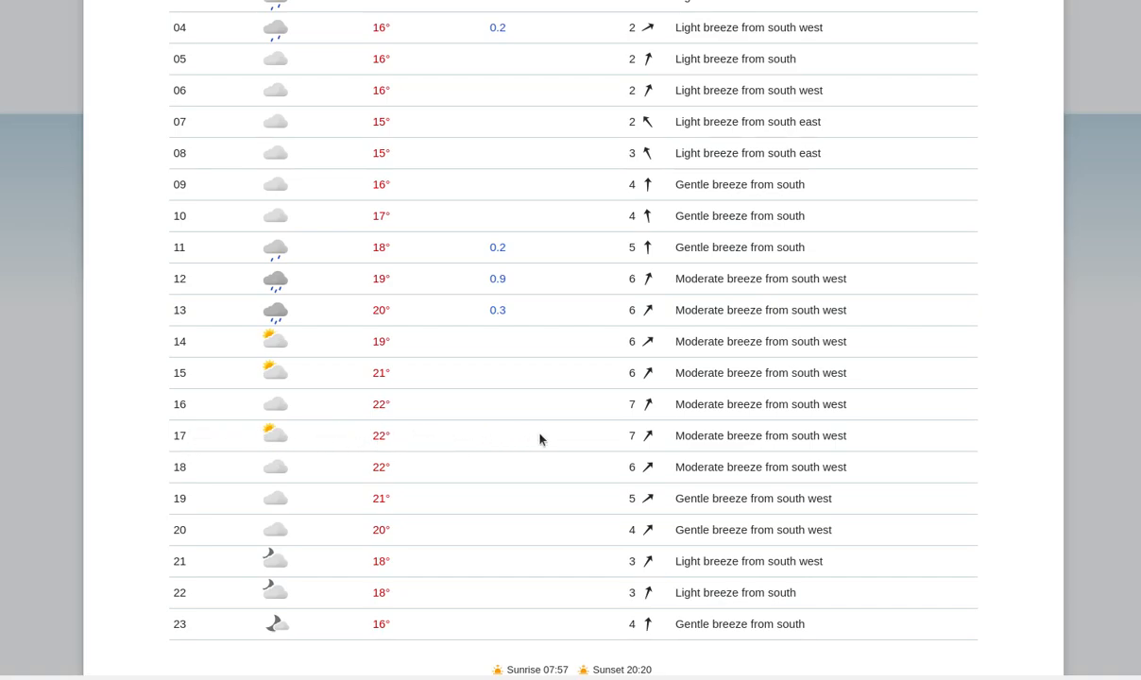
pyautogui.moveTo(378, 434)
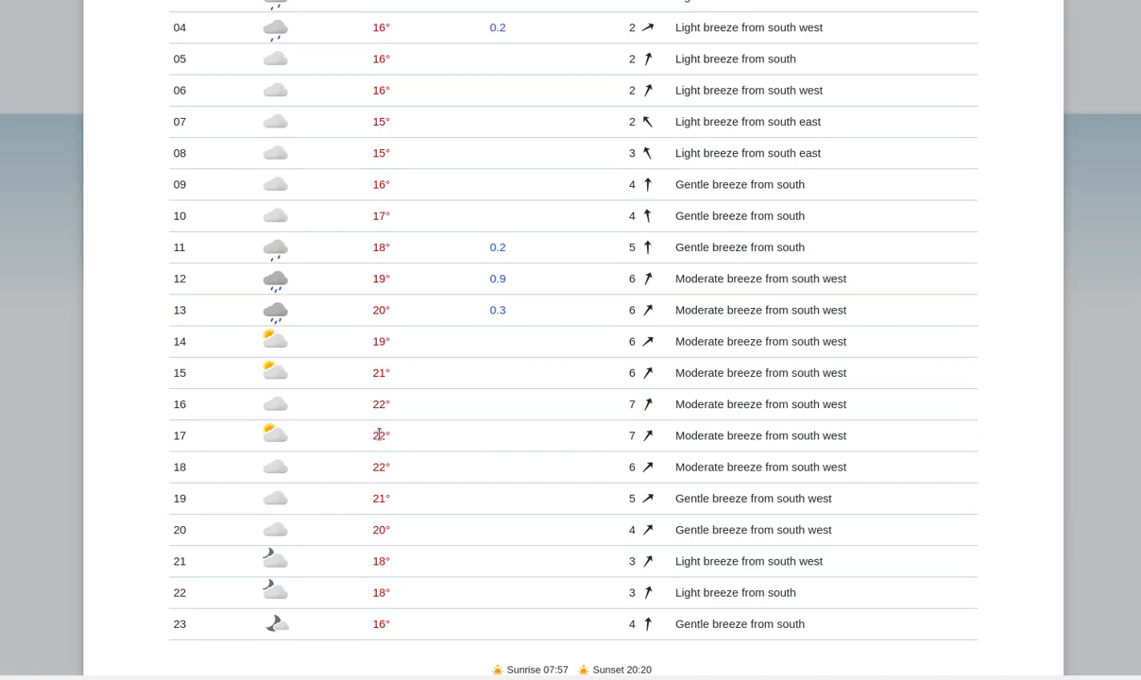
pyautogui.moveTo(421, 438)
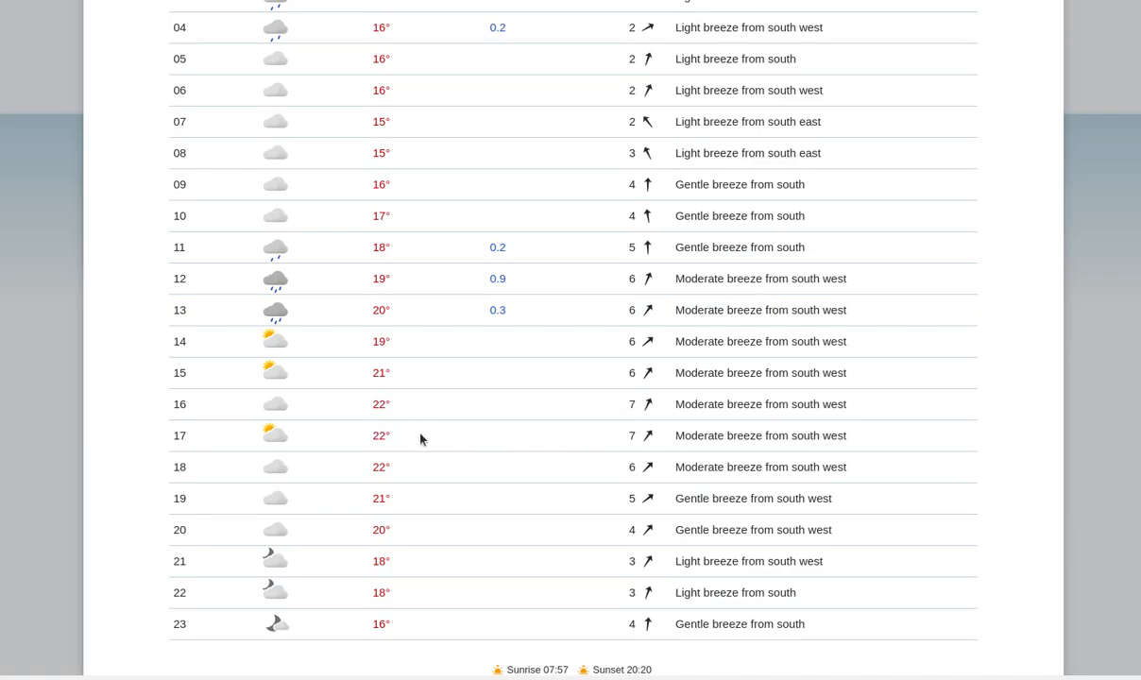
pyautogui.moveTo(458, 442)
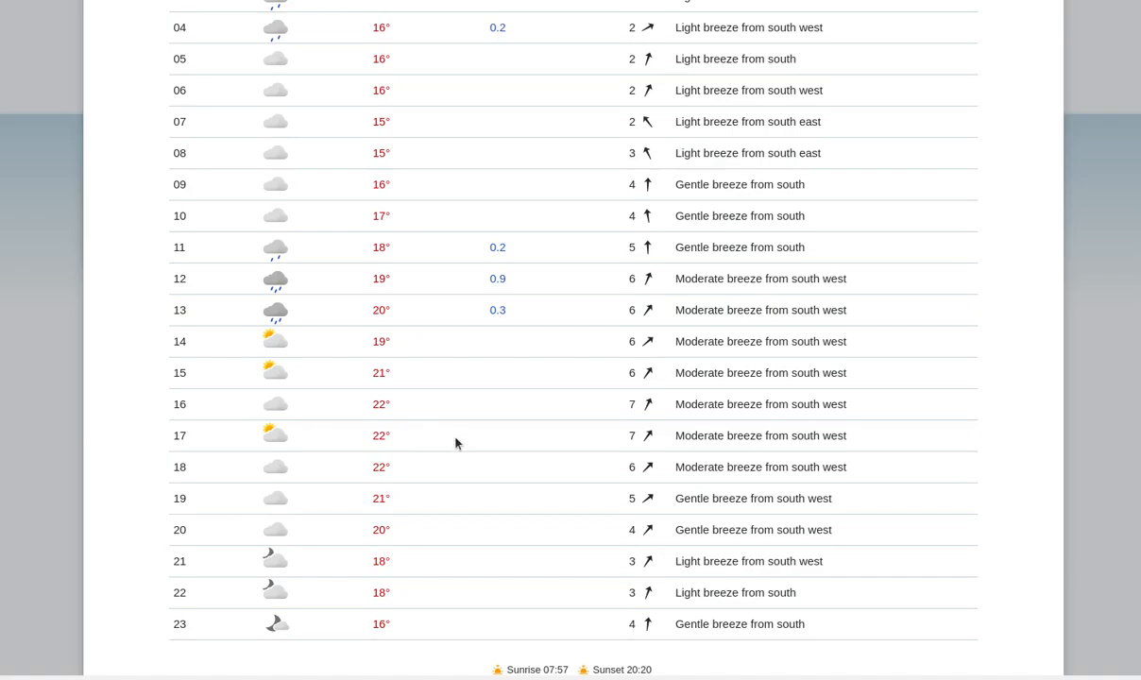
pyautogui.moveTo(529, 404)
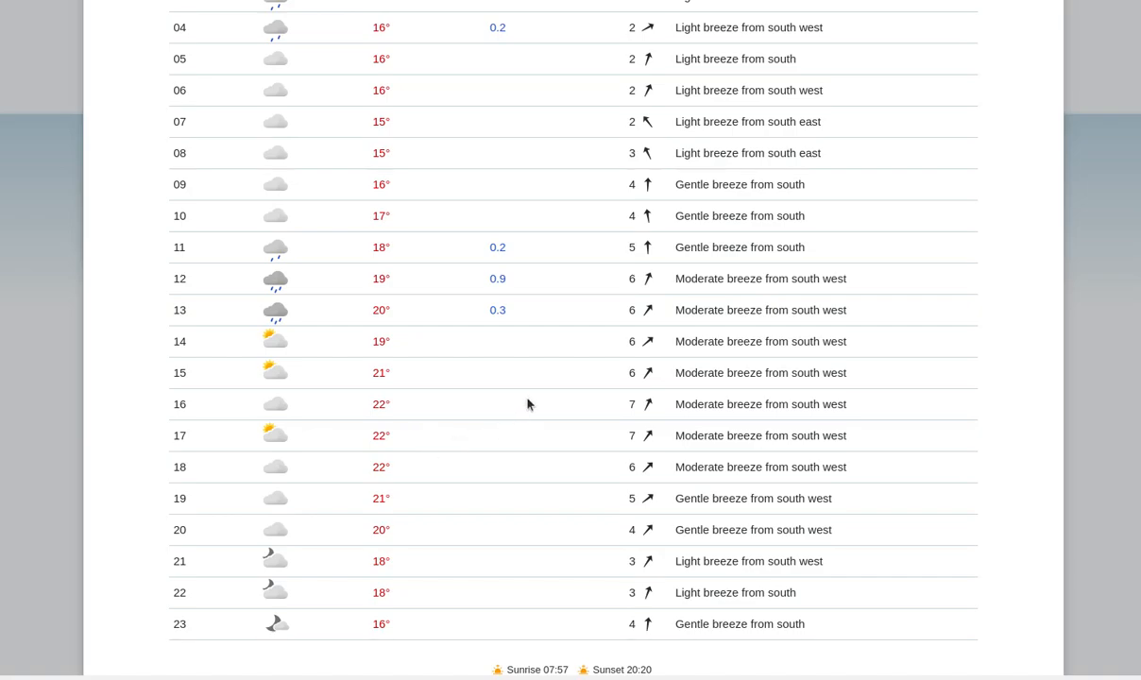
pyautogui.moveTo(832, 52)
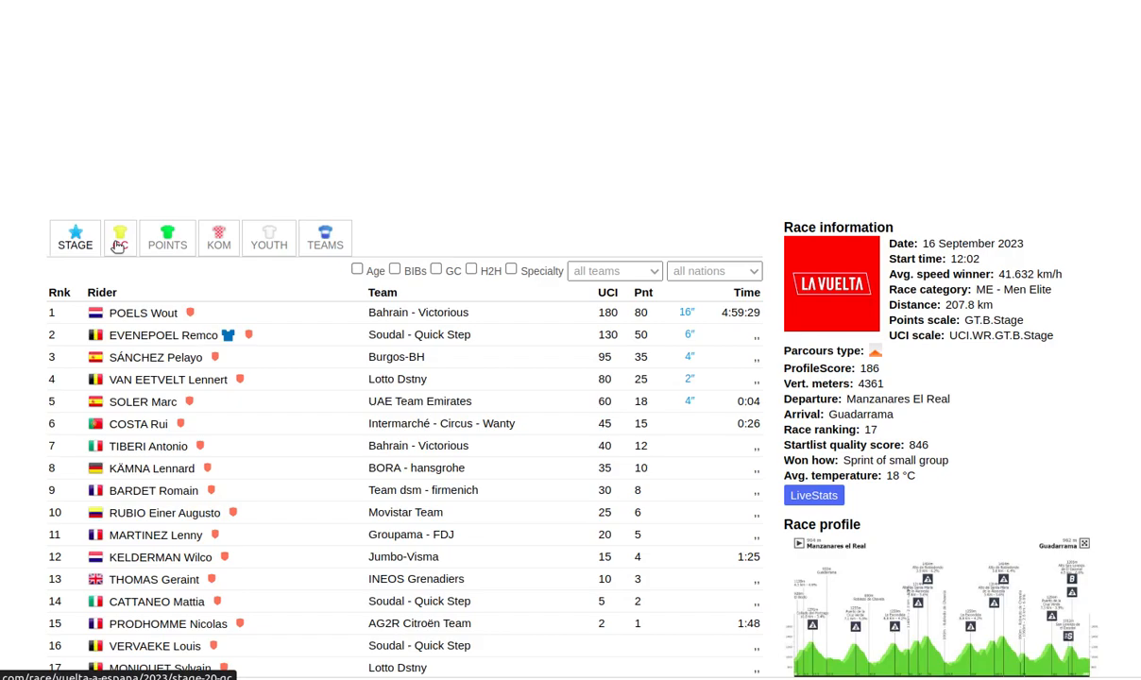
# Step: Show the Vuelta general classification standings, led by Sepp Kuss
pyautogui.click(121, 234)
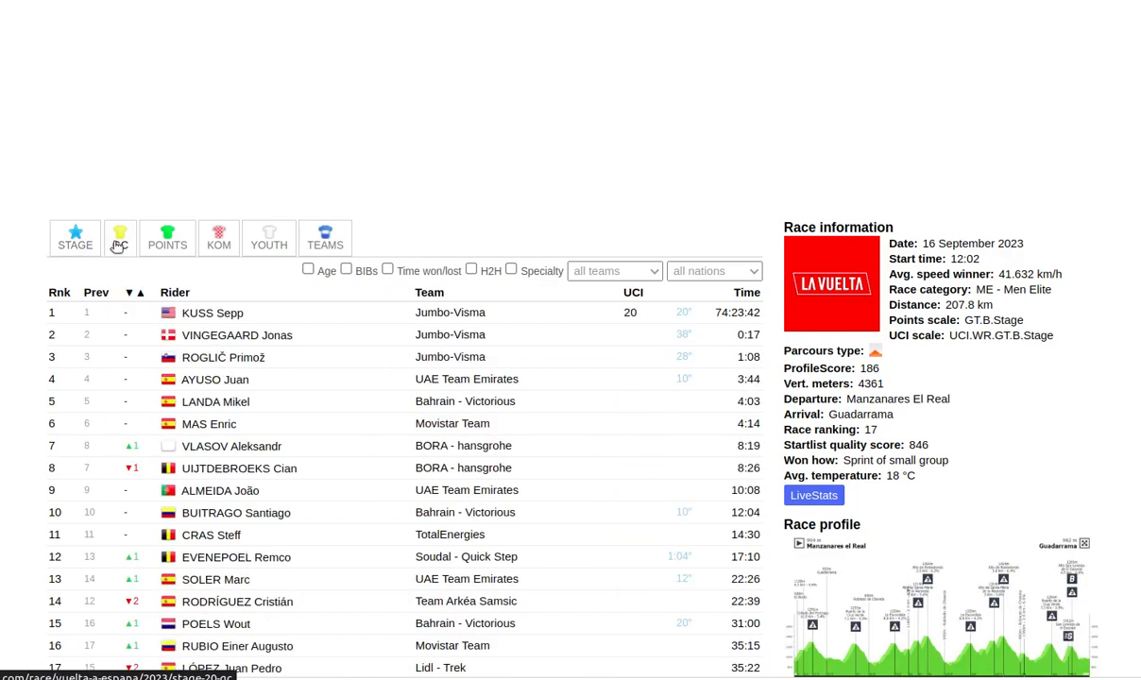
pyautogui.click(120, 238)
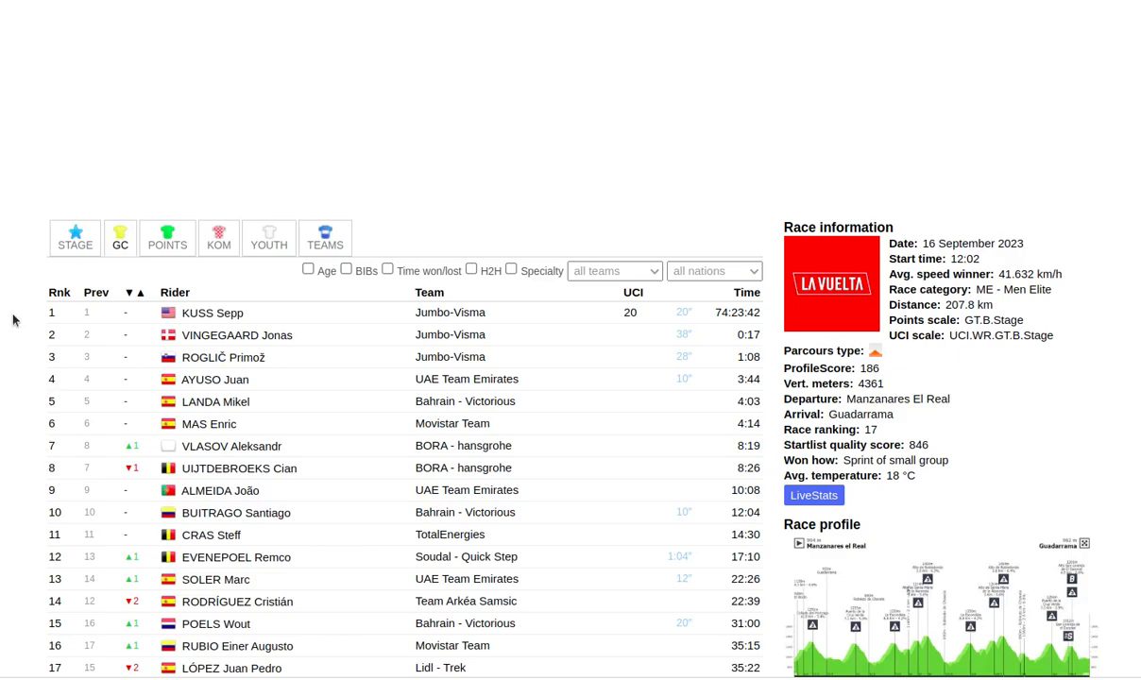
pyautogui.moveTo(87, 423)
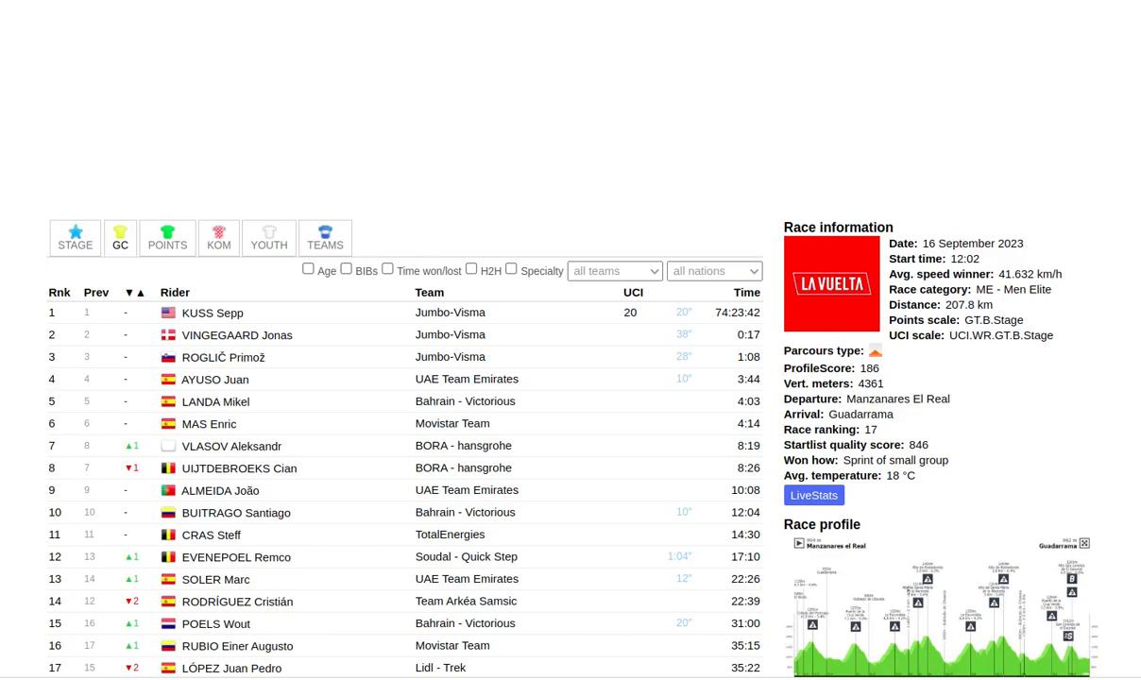
pyautogui.moveTo(30, 412)
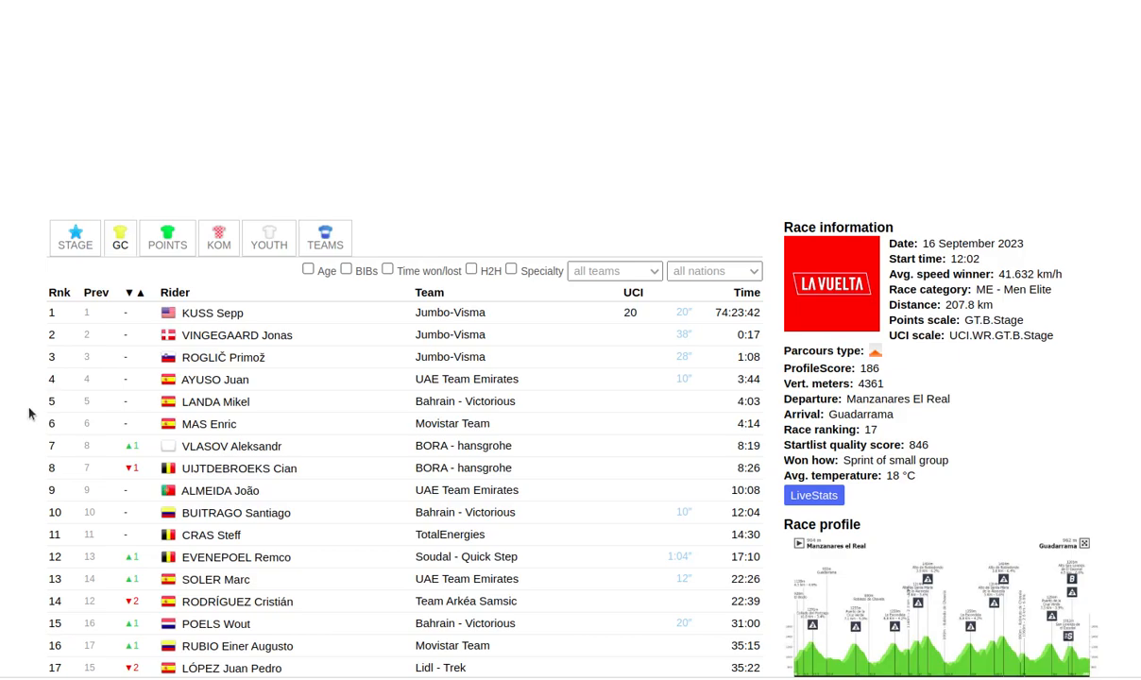
pyautogui.moveTo(19, 434)
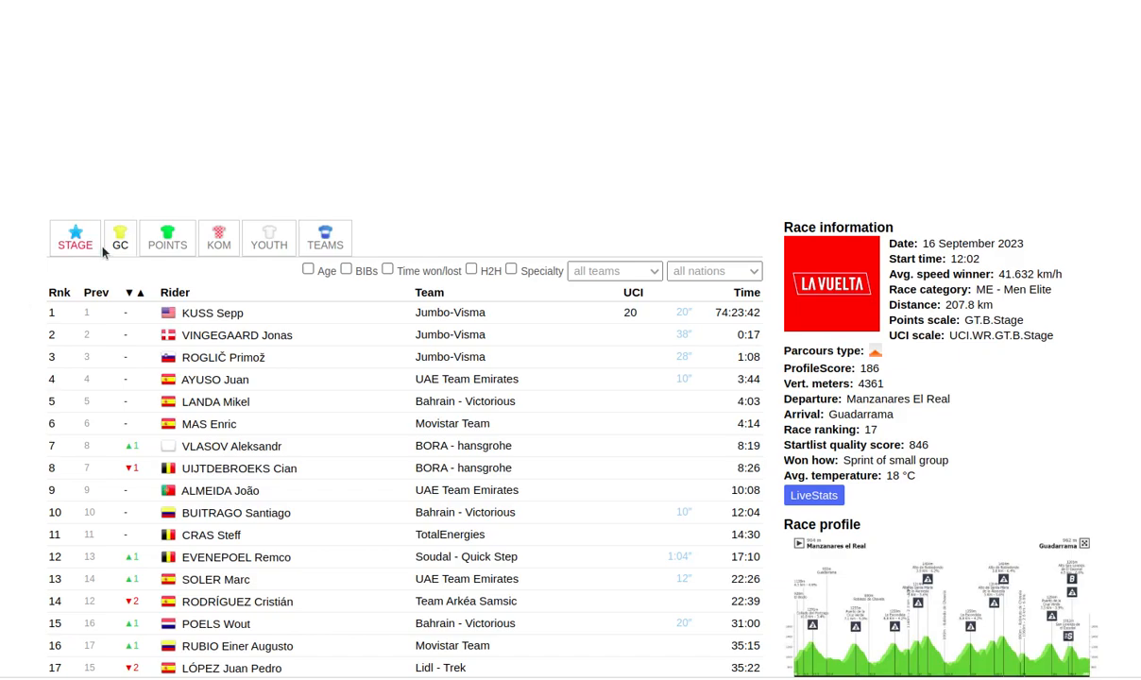
# Step: View the points, KOM, youth and teams classifications, then return to the stage results
pyautogui.click(166, 238)
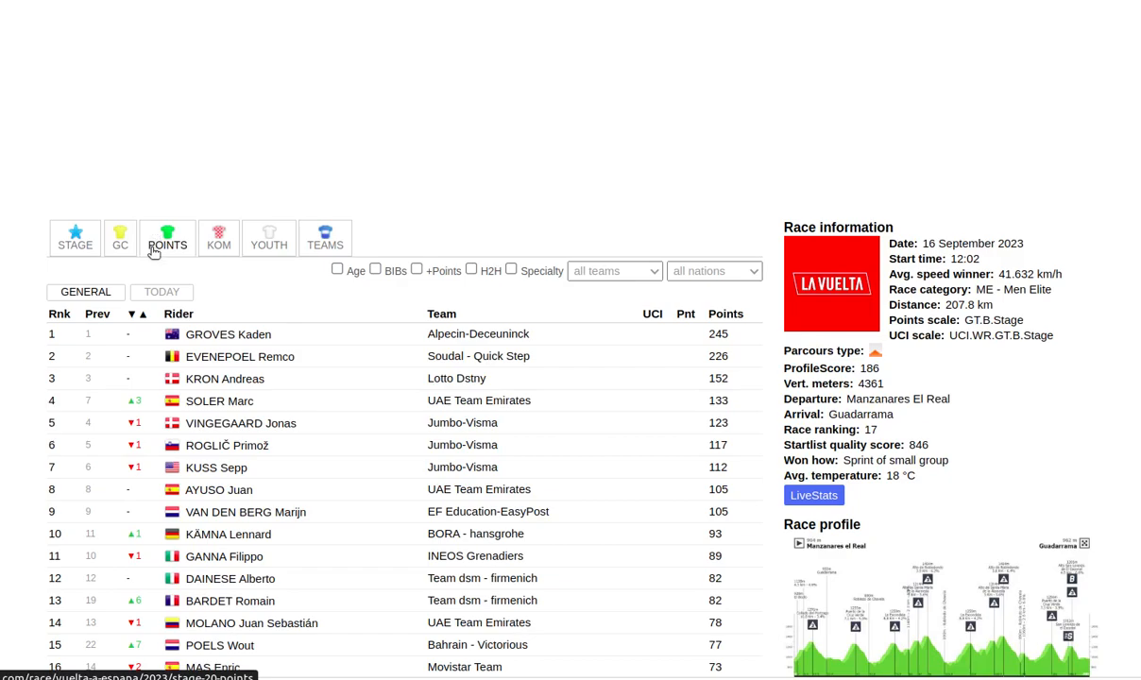
pyautogui.moveTo(167, 253)
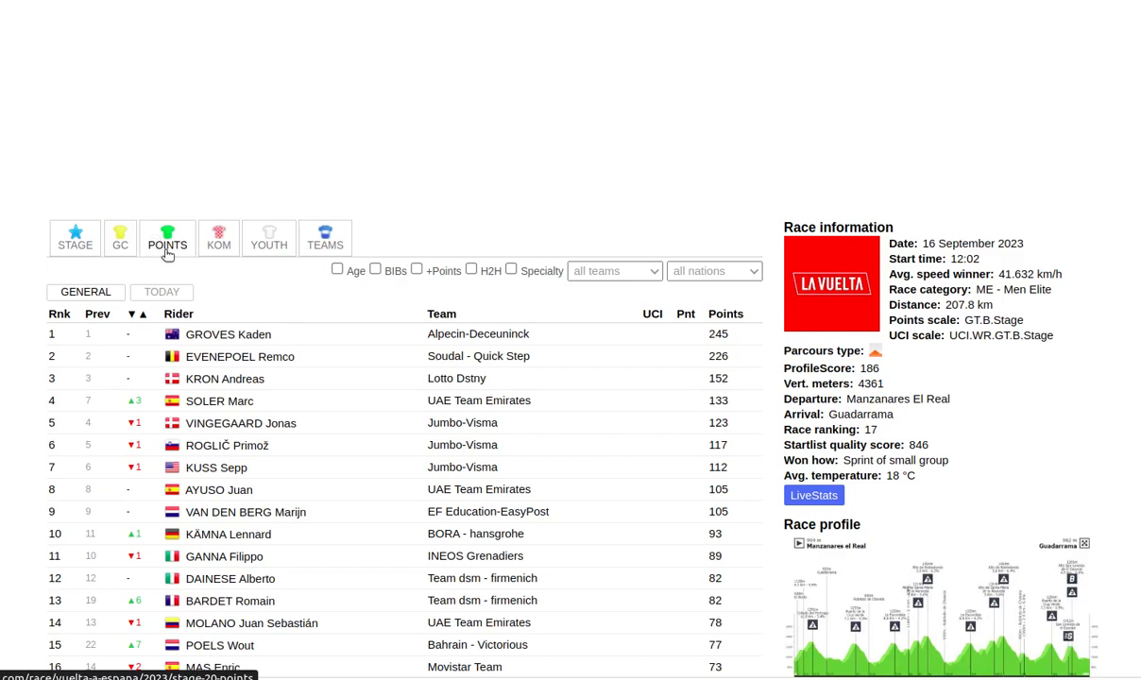
pyautogui.click(219, 238)
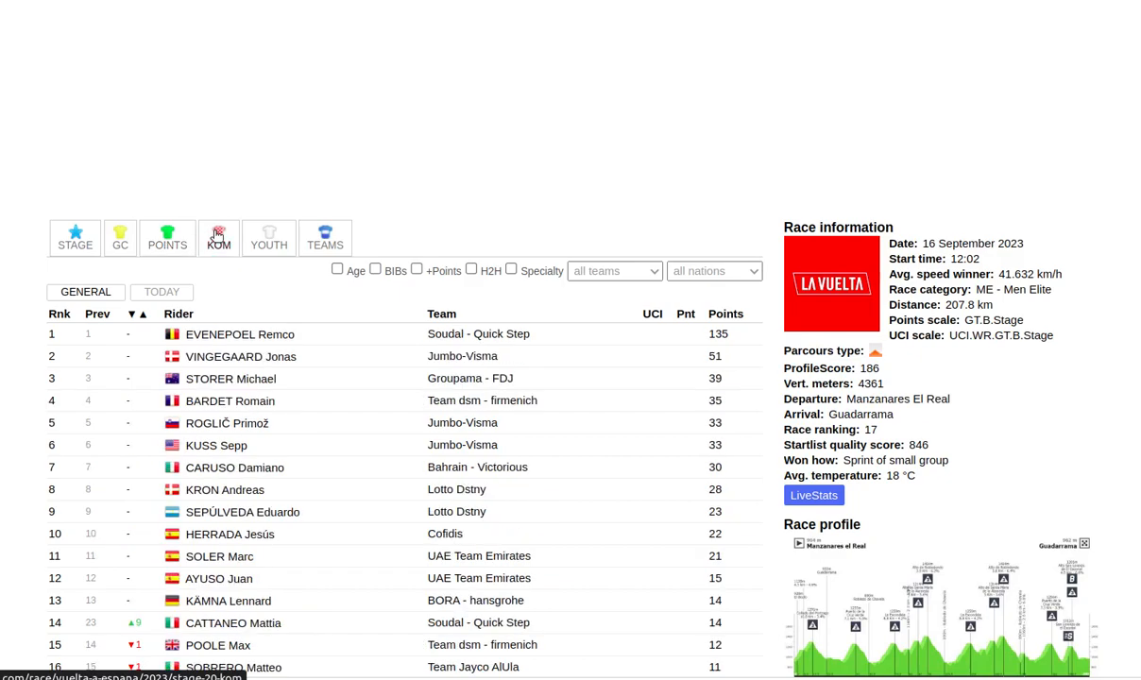
pyautogui.moveTo(219, 232)
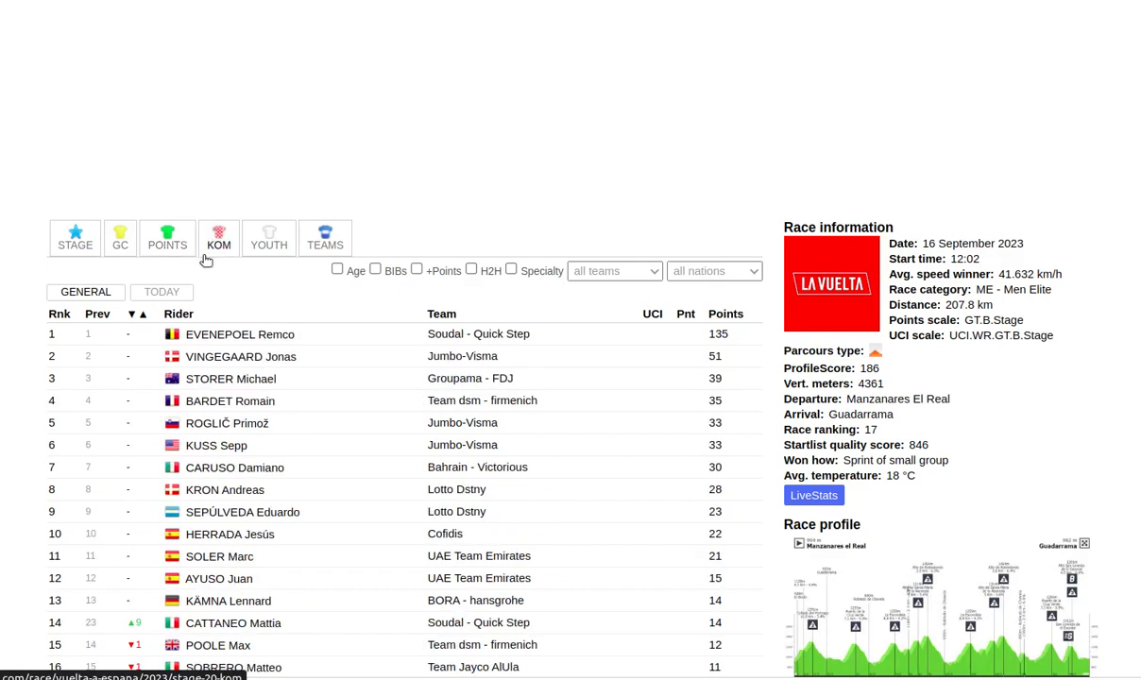
pyautogui.click(268, 238)
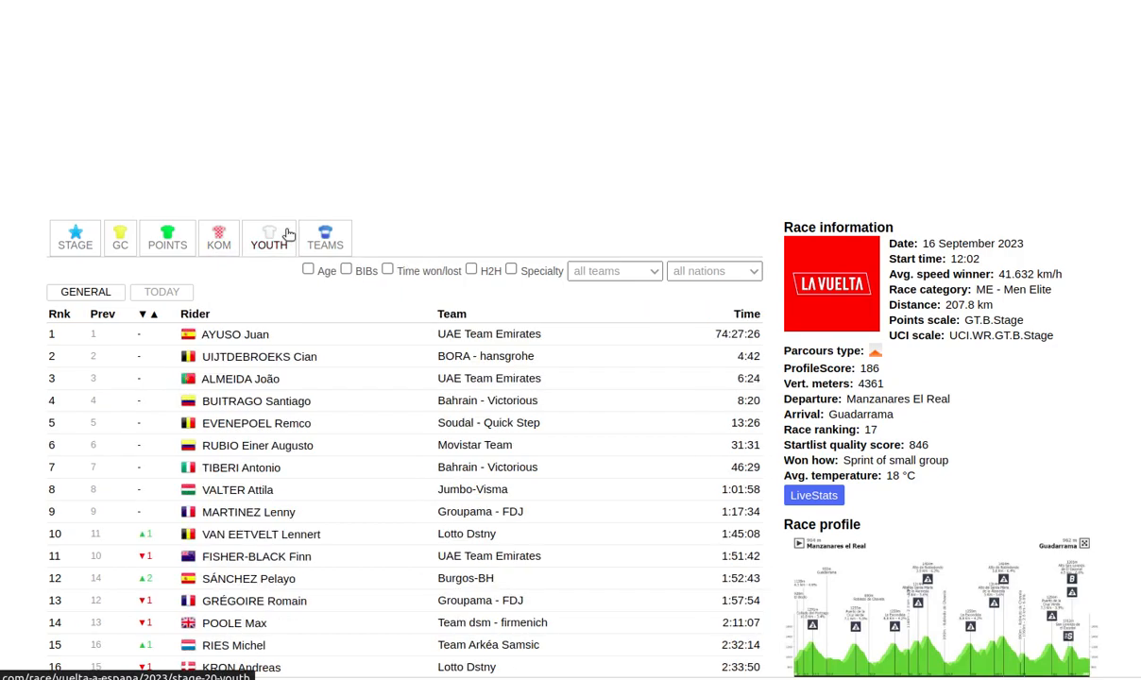
pyautogui.click(325, 238)
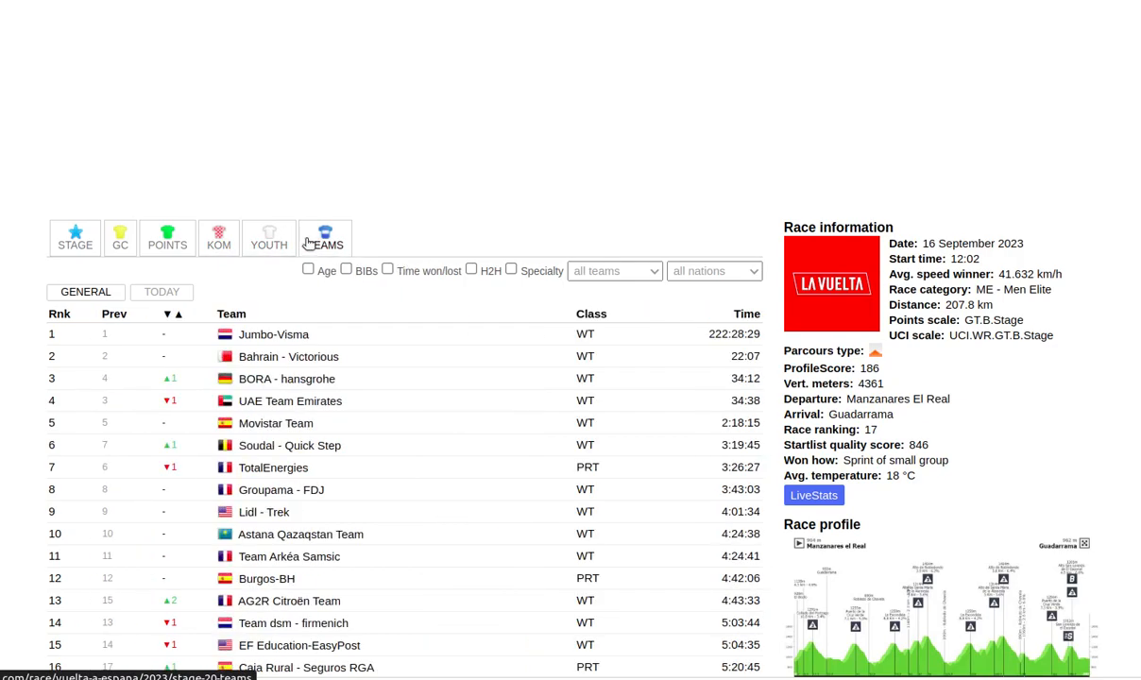
pyautogui.click(76, 246)
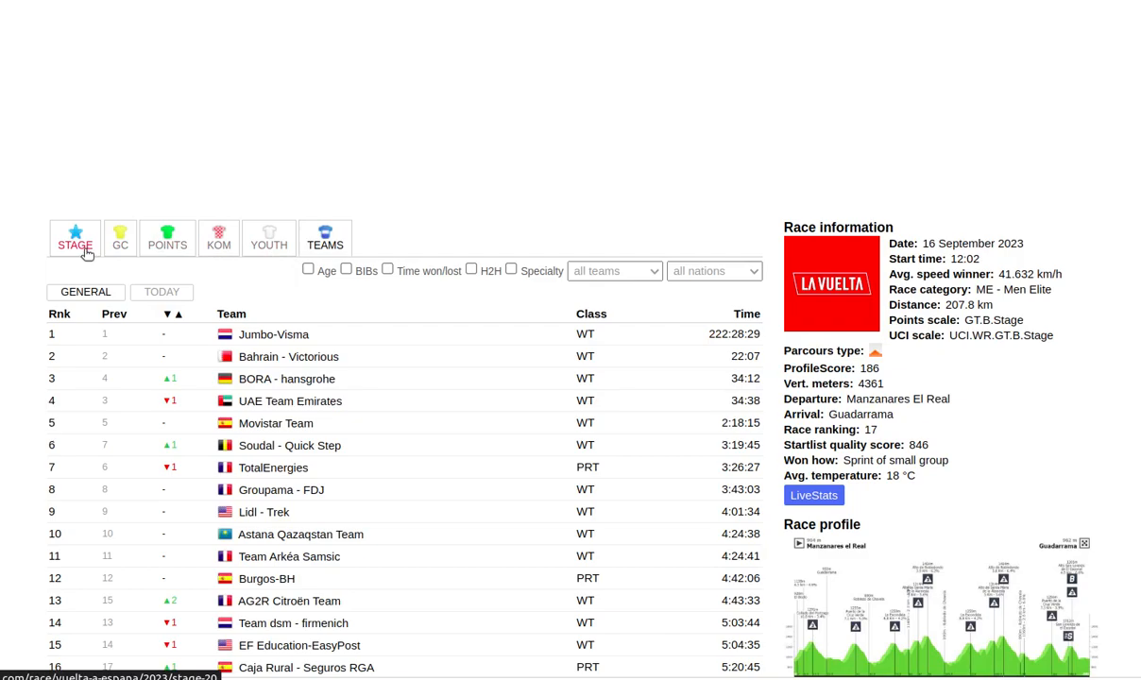